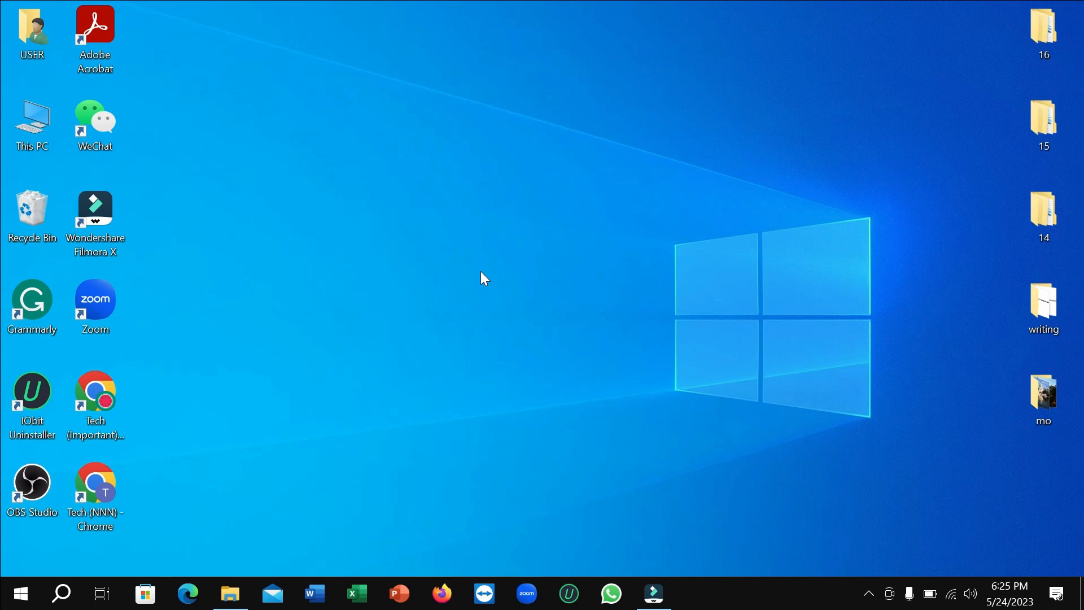
{"action": "mouse_move", "coordinate": [230, 593]}
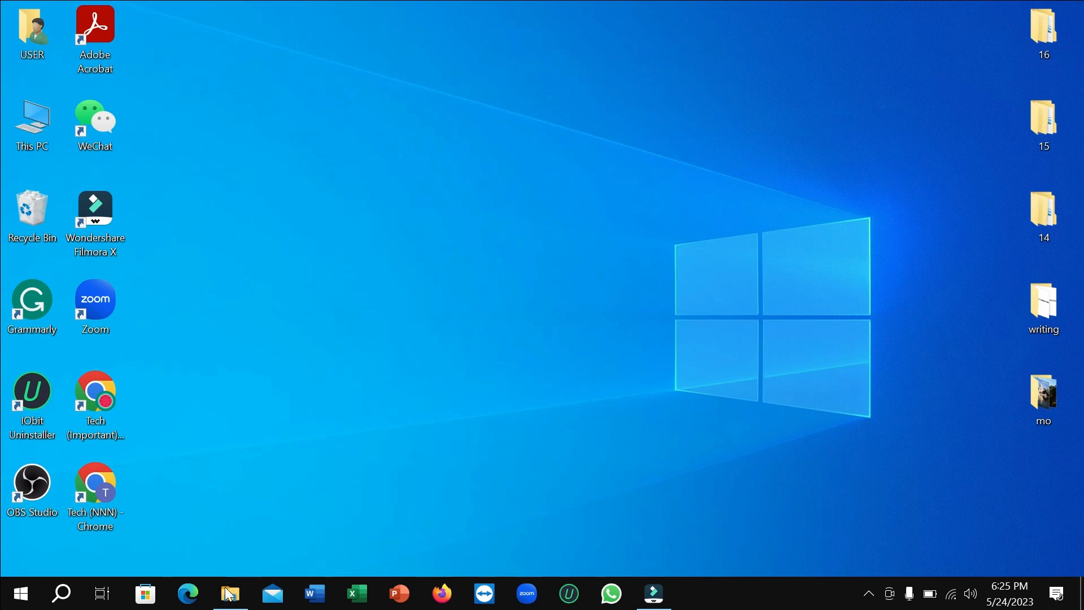
Step: Open Documents in File Explorer and select the 15.0 KB Simple invoice1 workbook
{"action": "left_click", "coordinate": [230, 593]}
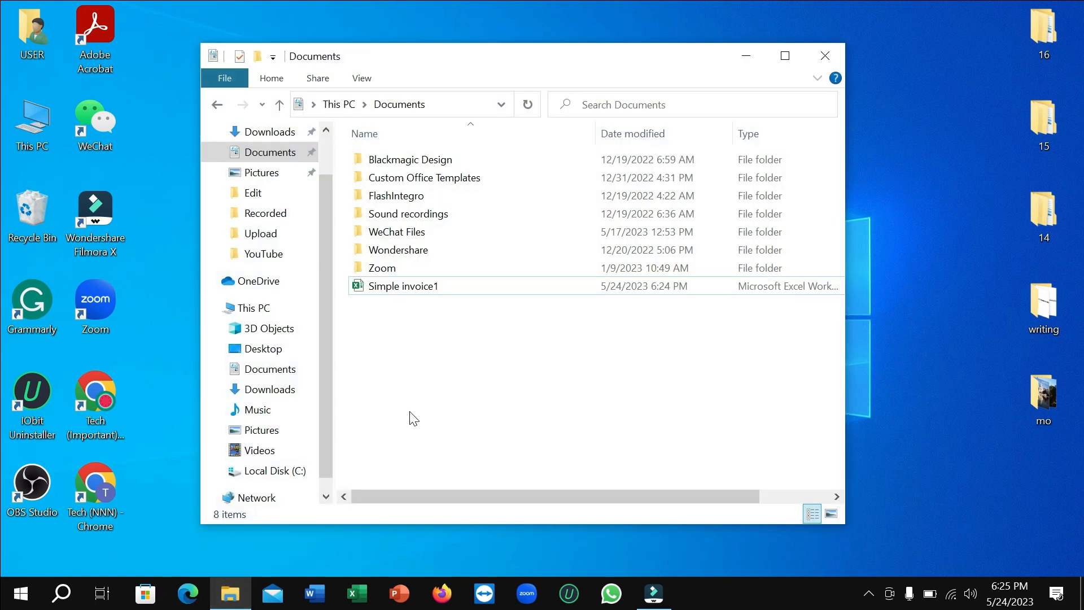
{"action": "mouse_move", "coordinate": [401, 352]}
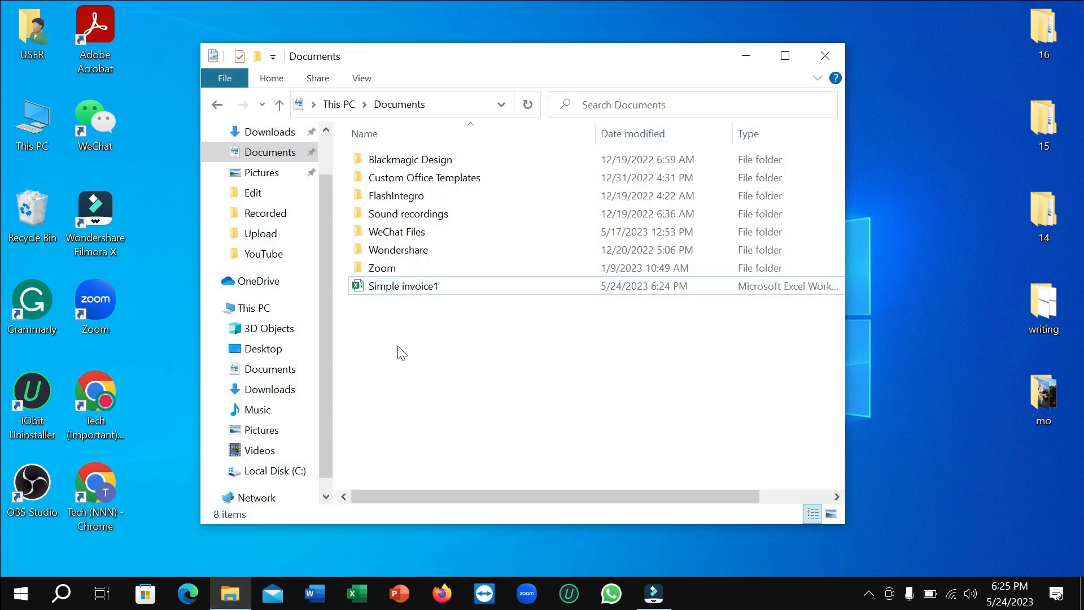
{"action": "left_click", "coordinate": [404, 286]}
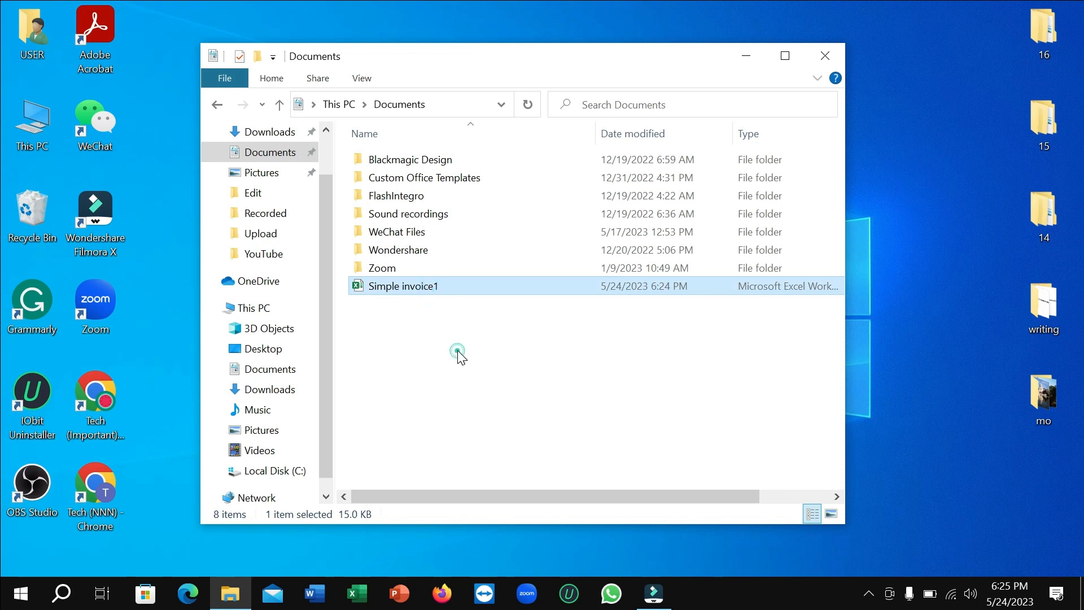
{"action": "mouse_move", "coordinate": [446, 290]}
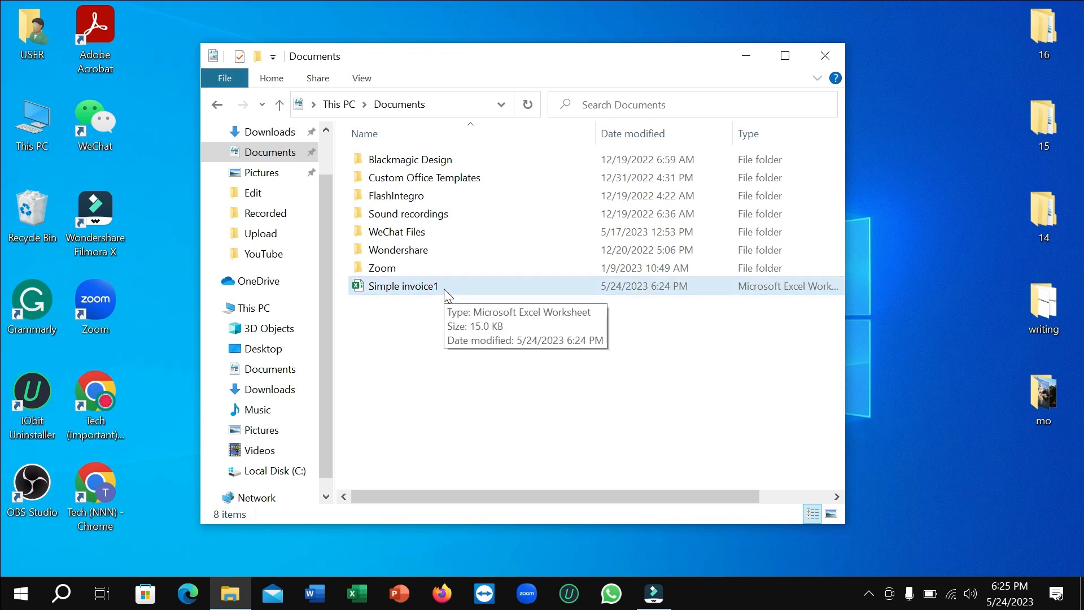
{"action": "mouse_move", "coordinate": [441, 296]}
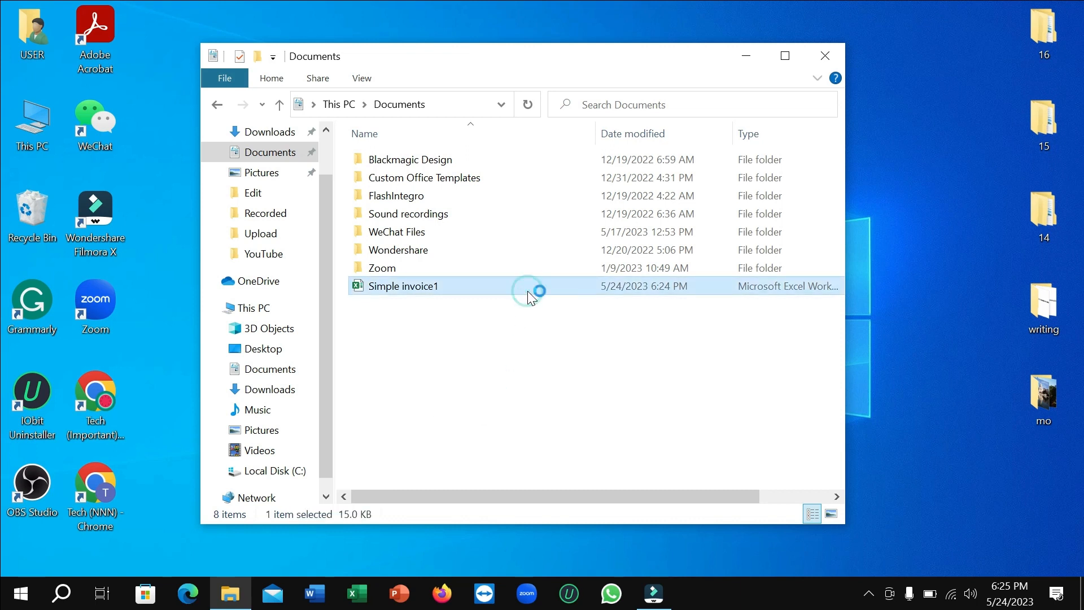
Step: Open Simple invoice1 in Excel, scroll through the invoice, and go to File > Save As
{"action": "double_click", "coordinate": [404, 286]}
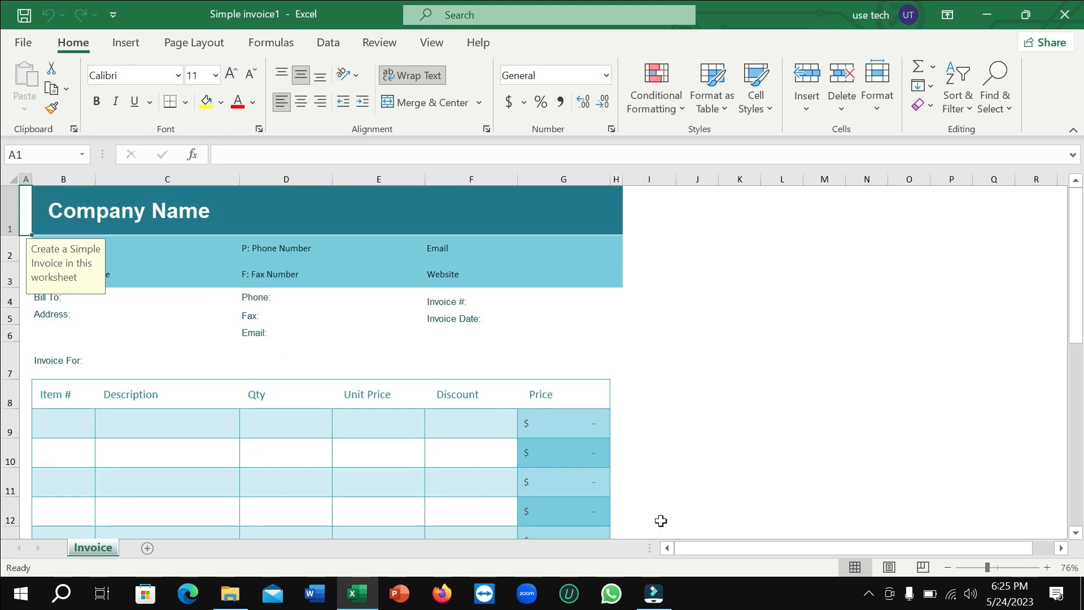
{"action": "mouse_move", "coordinate": [395, 359]}
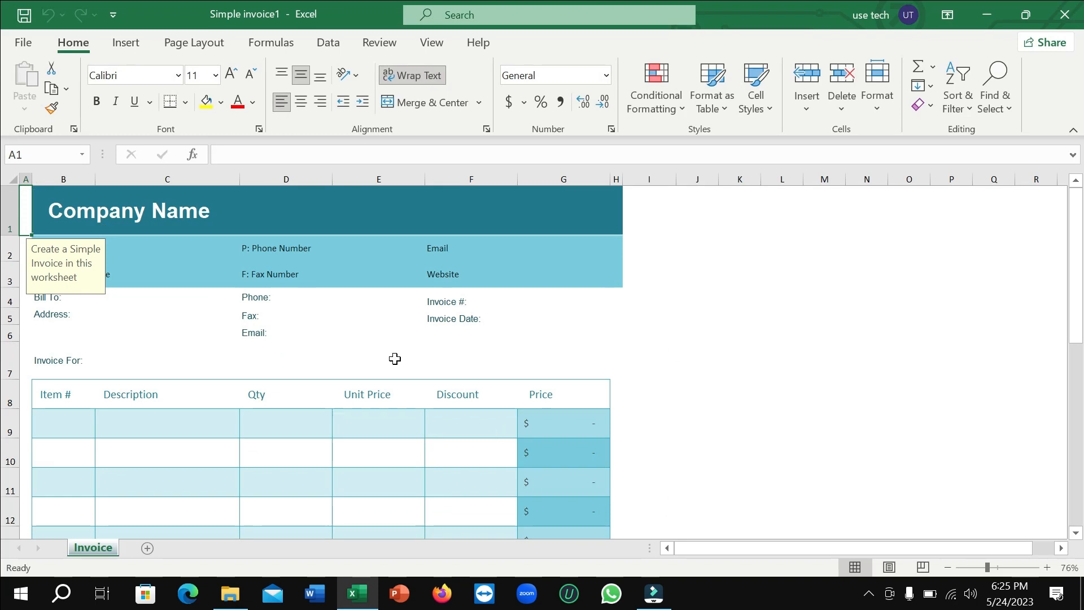
{"action": "scroll", "scroll_direction": "down", "scroll_amount": 3}
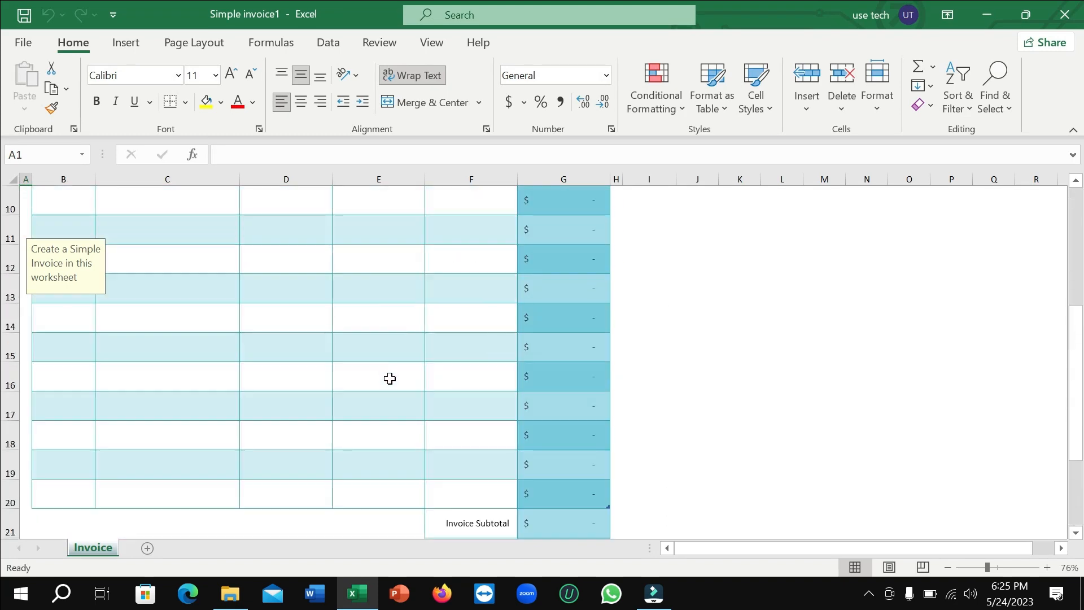
{"action": "scroll", "scroll_direction": "up", "scroll_amount": 3}
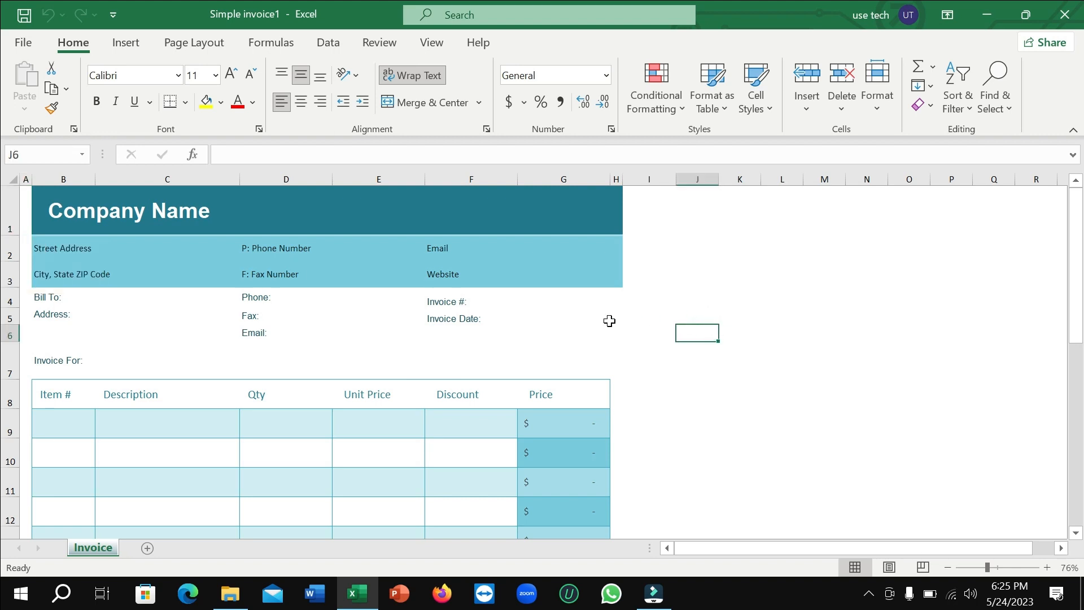
{"action": "mouse_move", "coordinate": [23, 42]}
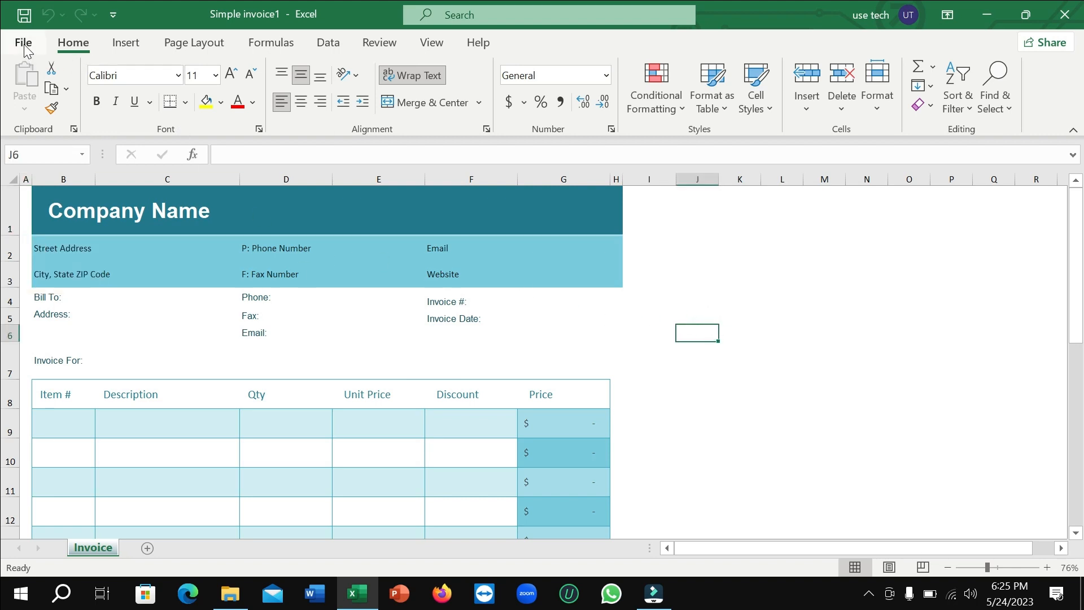
{"action": "left_click", "coordinate": [22, 42]}
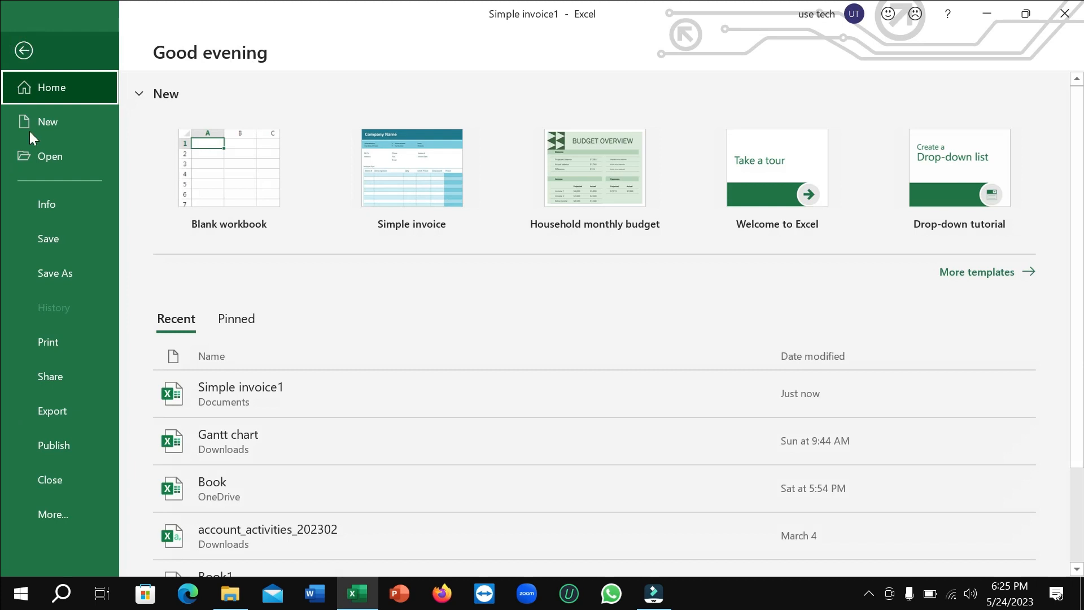
{"action": "left_click", "coordinate": [55, 272]}
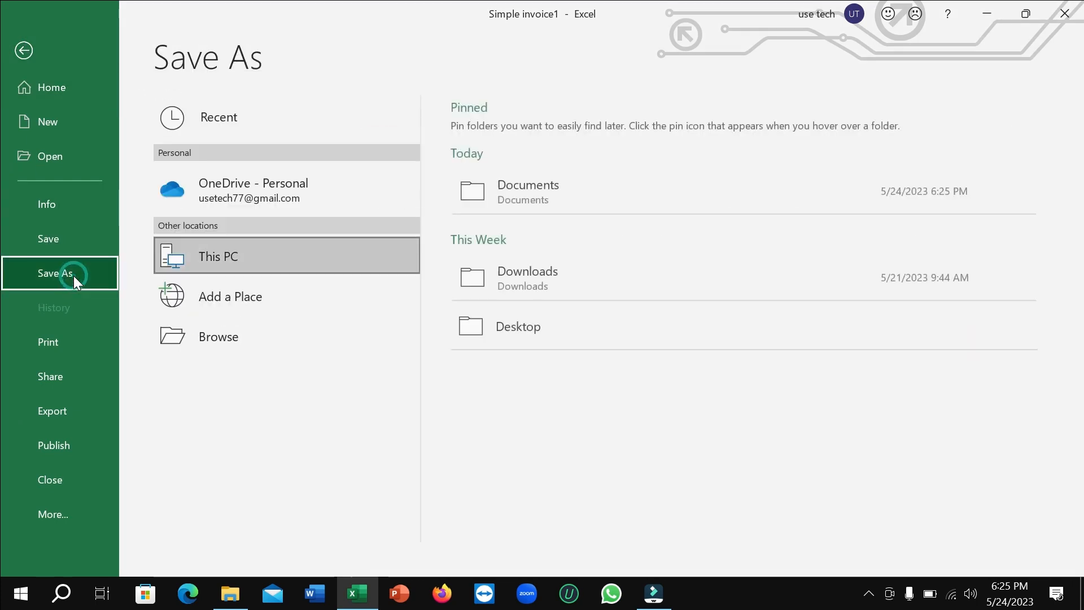
{"action": "mouse_move", "coordinate": [286, 336]}
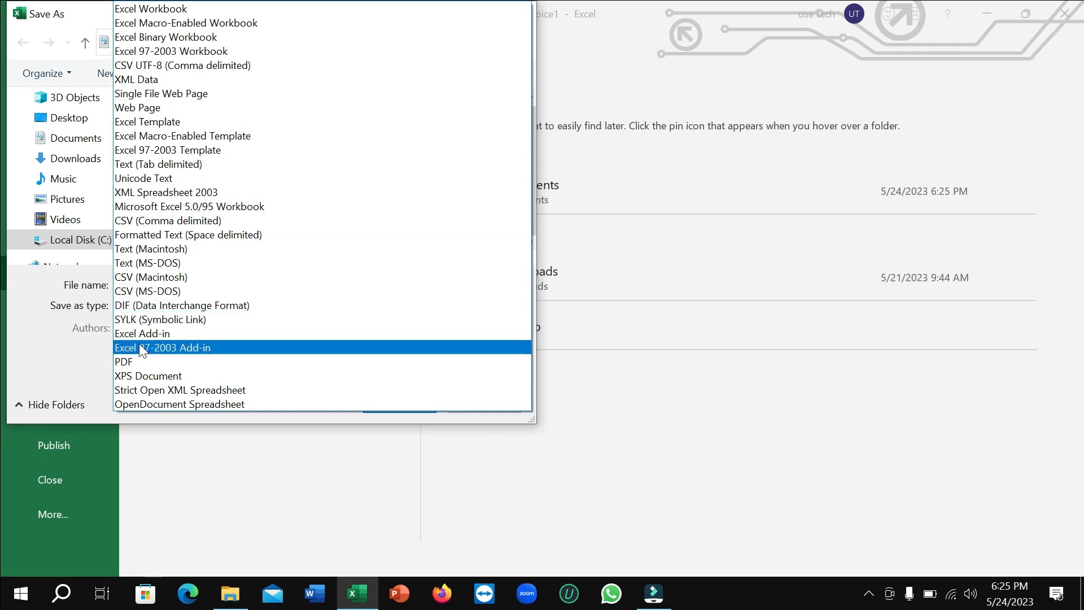
Step: Save Simple invoice1 as a PDF in Documents, then close the Acrobat Reader preview
{"action": "left_click", "coordinate": [123, 360]}
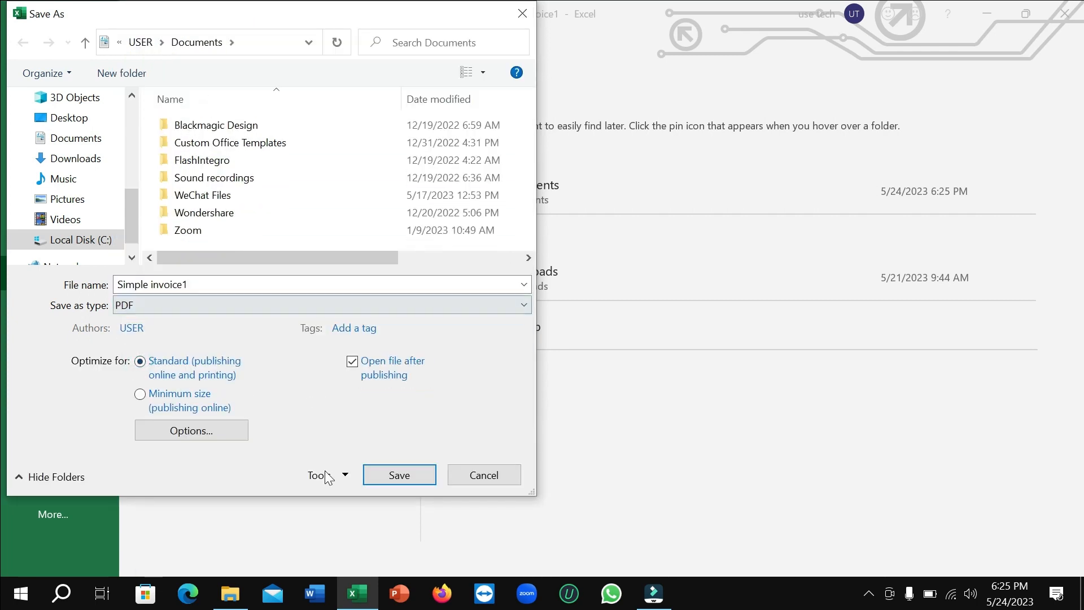
{"action": "left_click", "coordinate": [398, 474]}
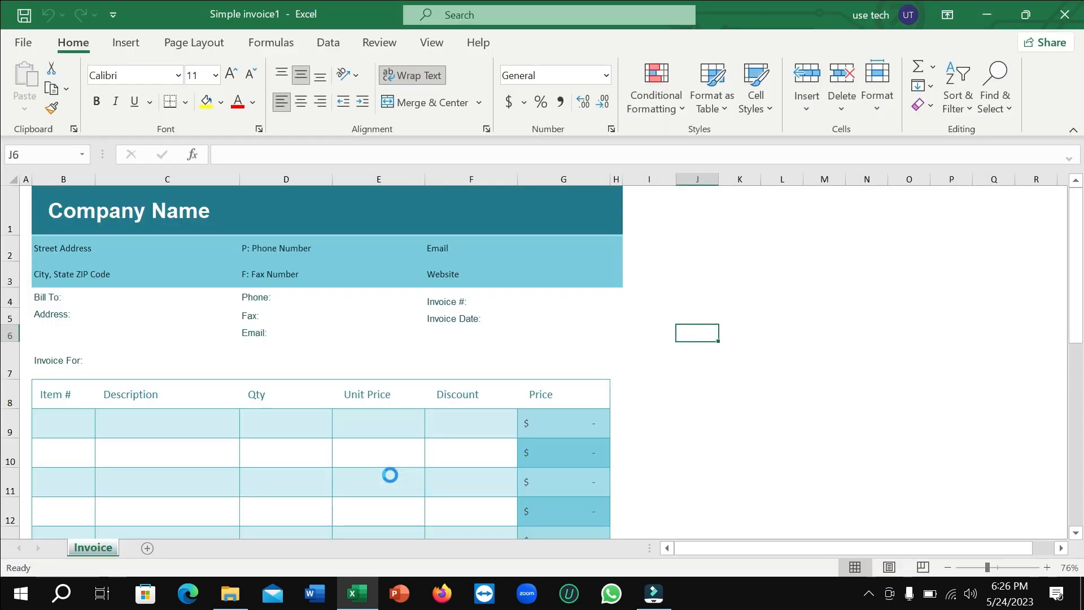
{"action": "left_click", "coordinate": [696, 593]}
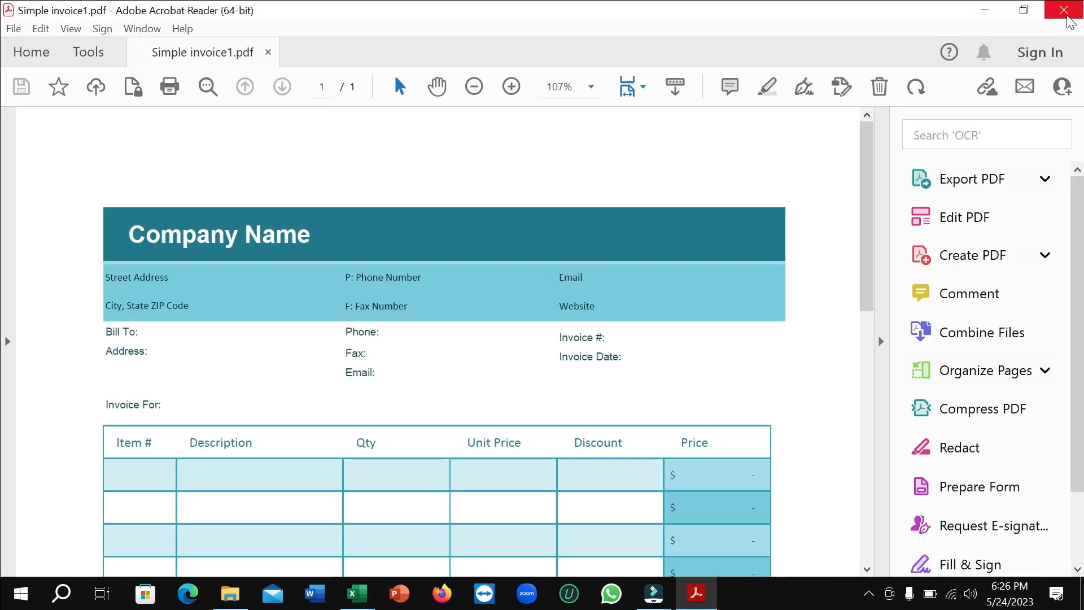
{"action": "left_click", "coordinate": [1066, 11]}
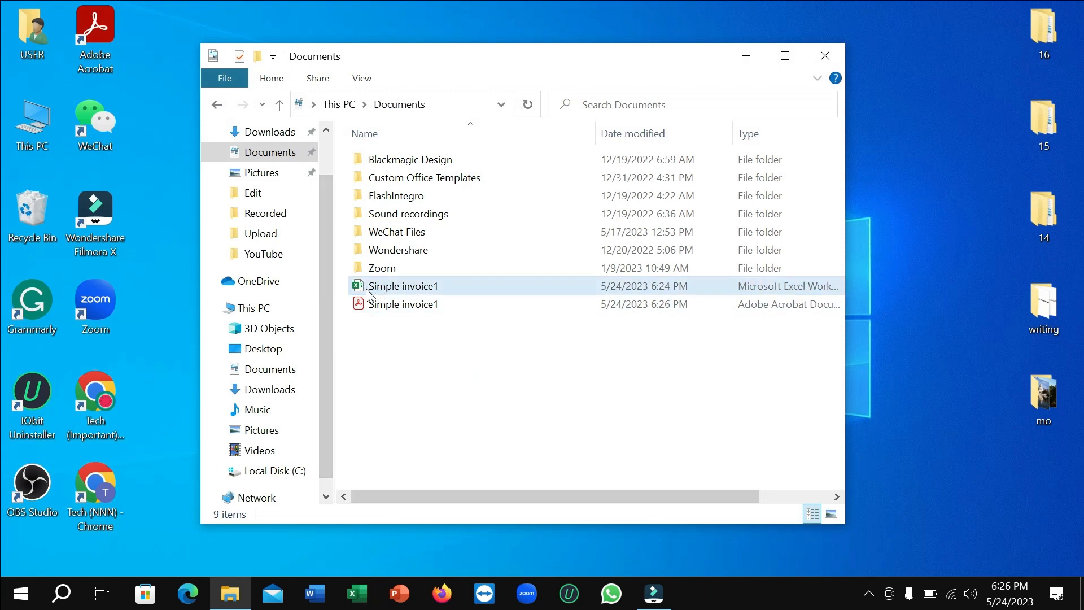
{"action": "mouse_move", "coordinate": [403, 286]}
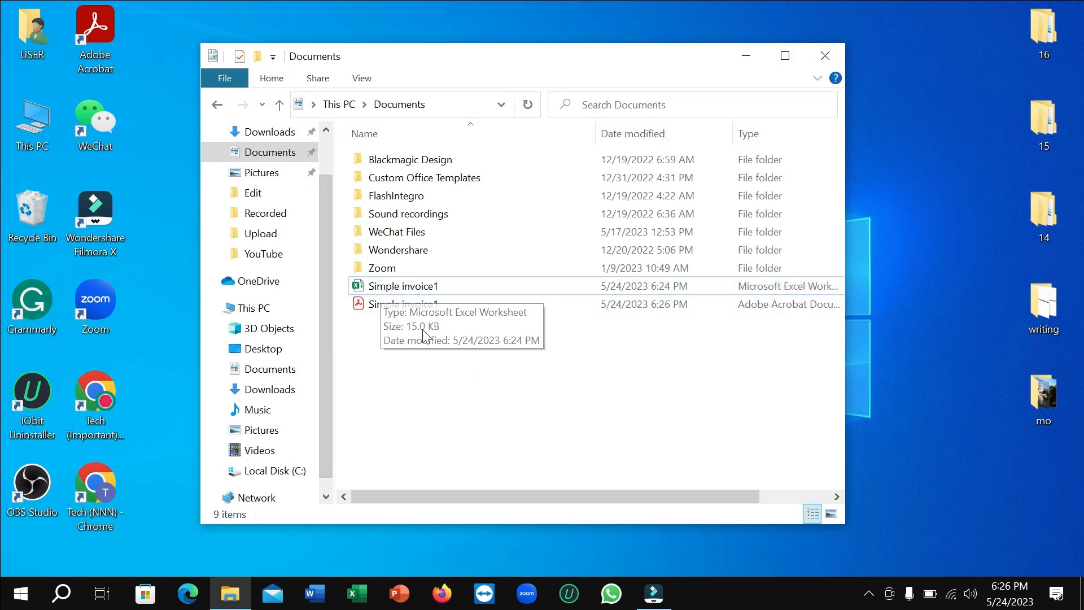
{"action": "mouse_move", "coordinate": [449, 304]}
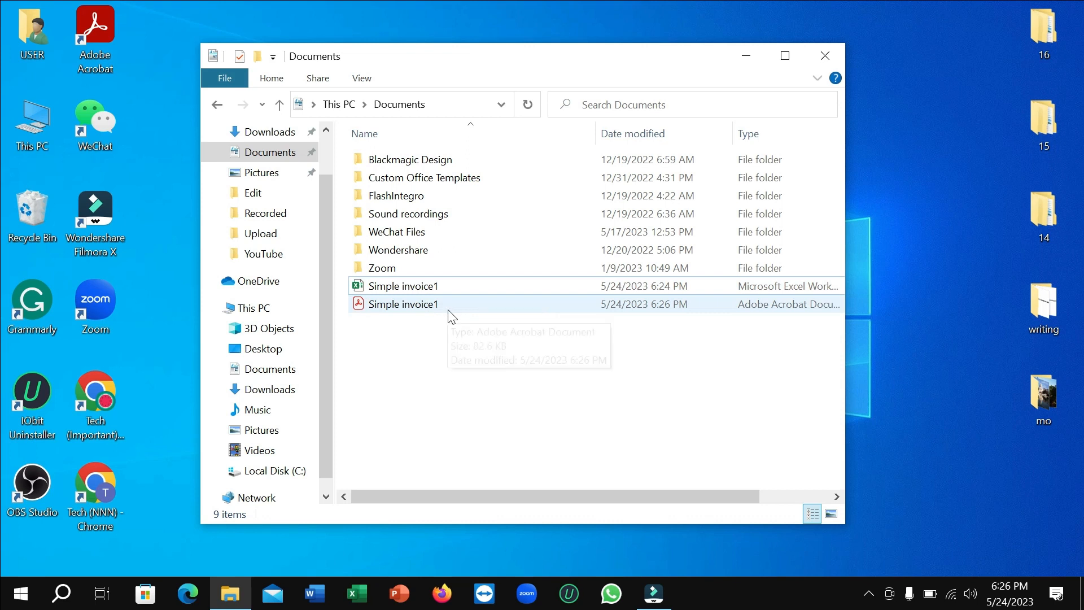
{"action": "mouse_move", "coordinate": [448, 386]}
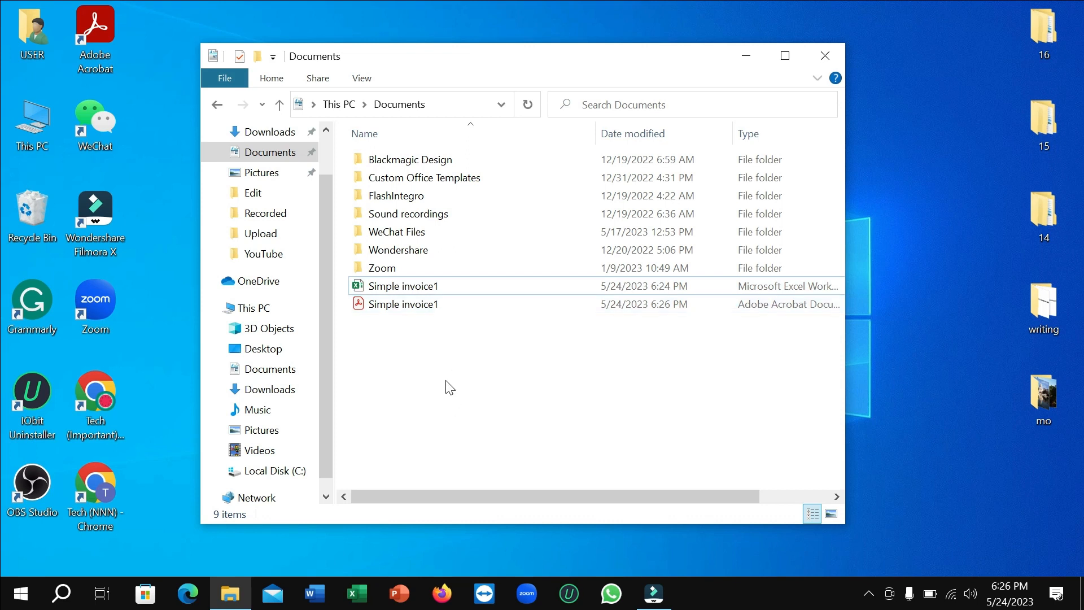
Step: Select the 82.6 KB Simple invoice1 PDF beside the workbook, then deselect it
{"action": "left_click", "coordinate": [403, 304]}
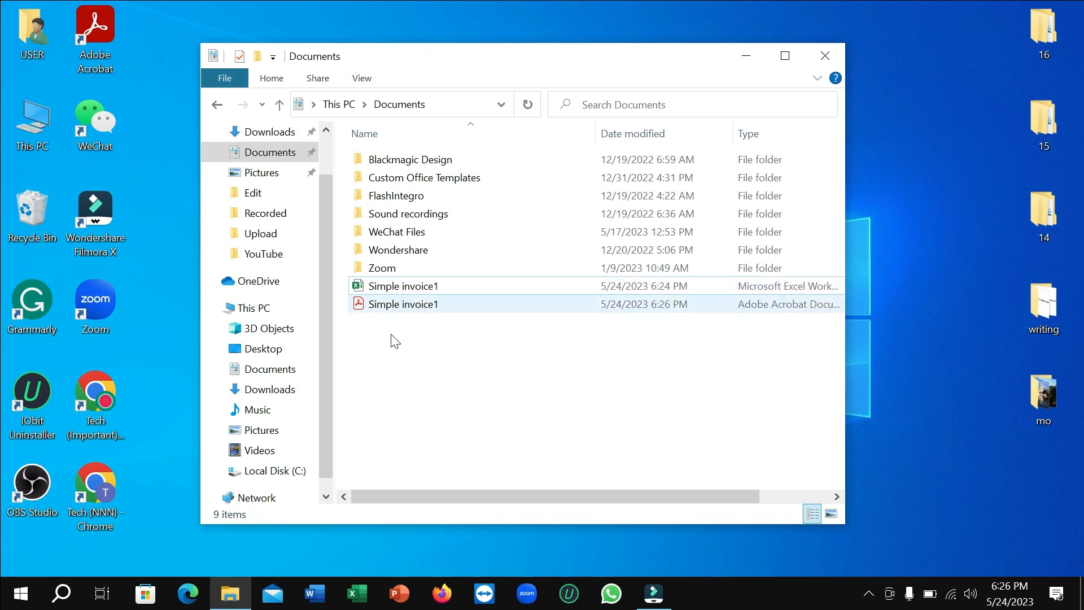
{"action": "left_click", "coordinate": [469, 405]}
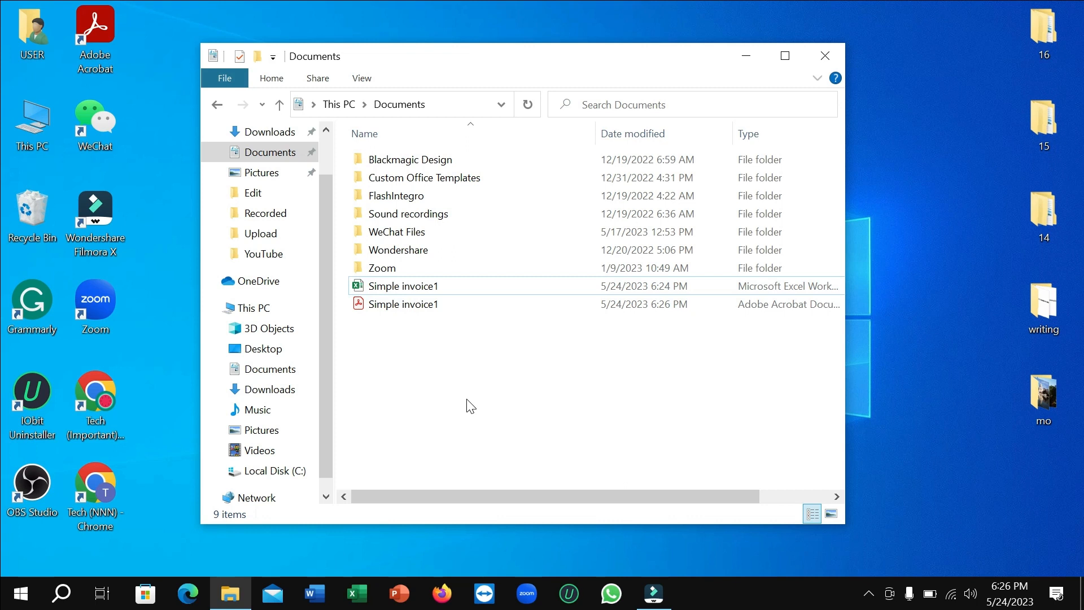